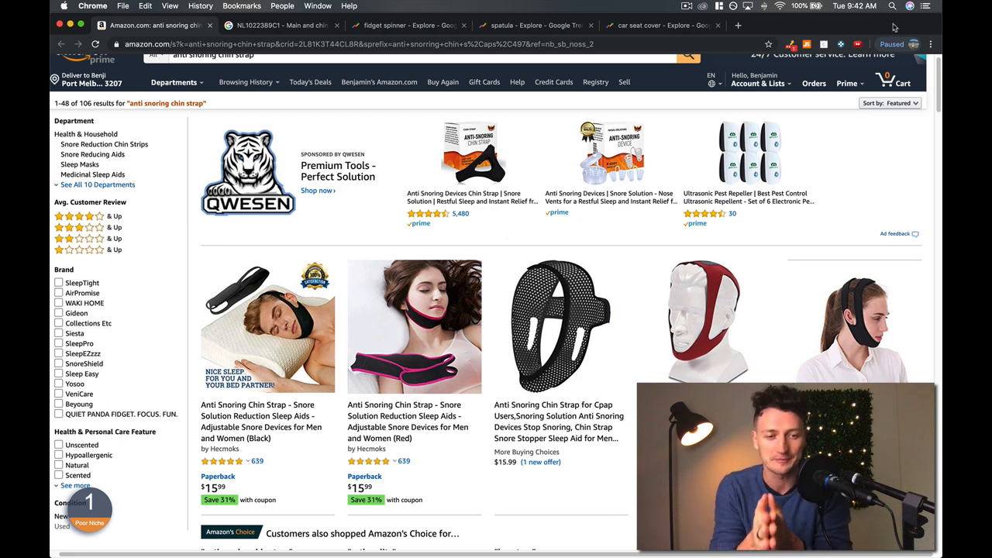
mouse_move(781, 153)
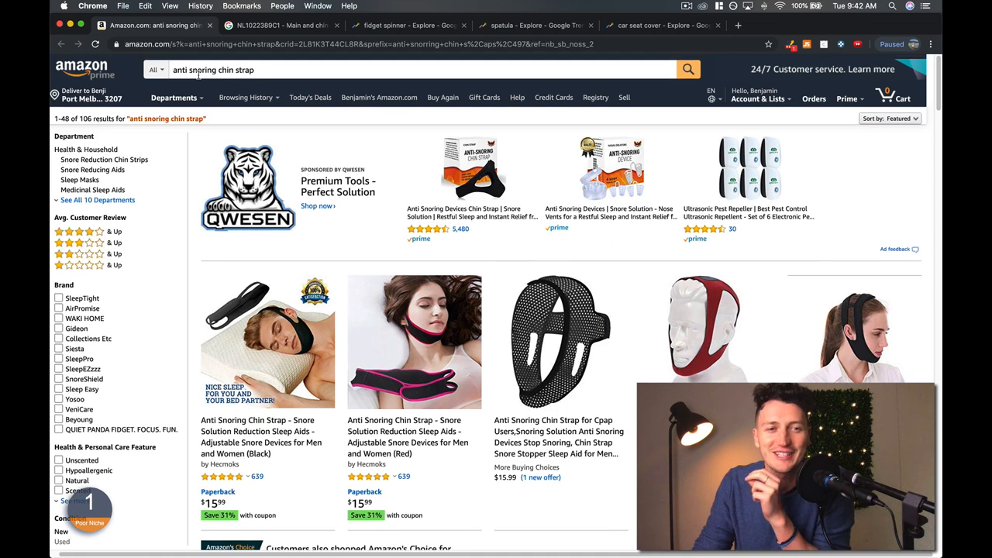
Step: Show the Dutch snoring chin strap patent NL1022389C1 and highlight its abstract text
scroll(down, 3)
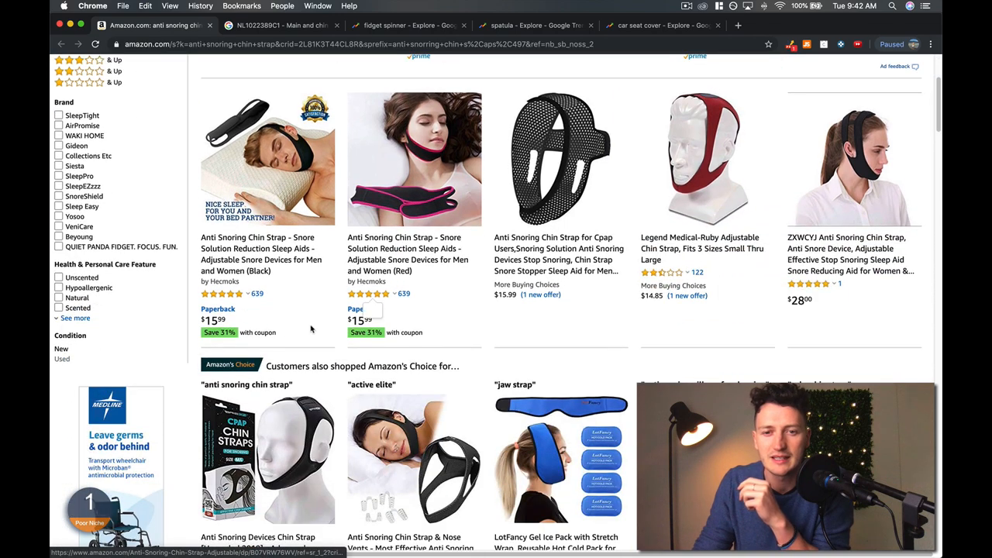
scroll(down, 3)
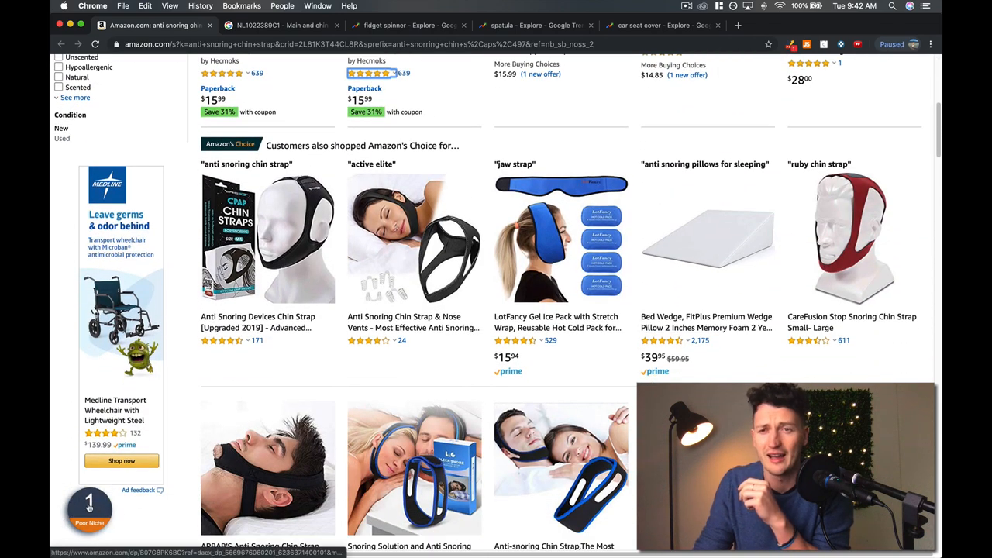
scroll(down, 3)
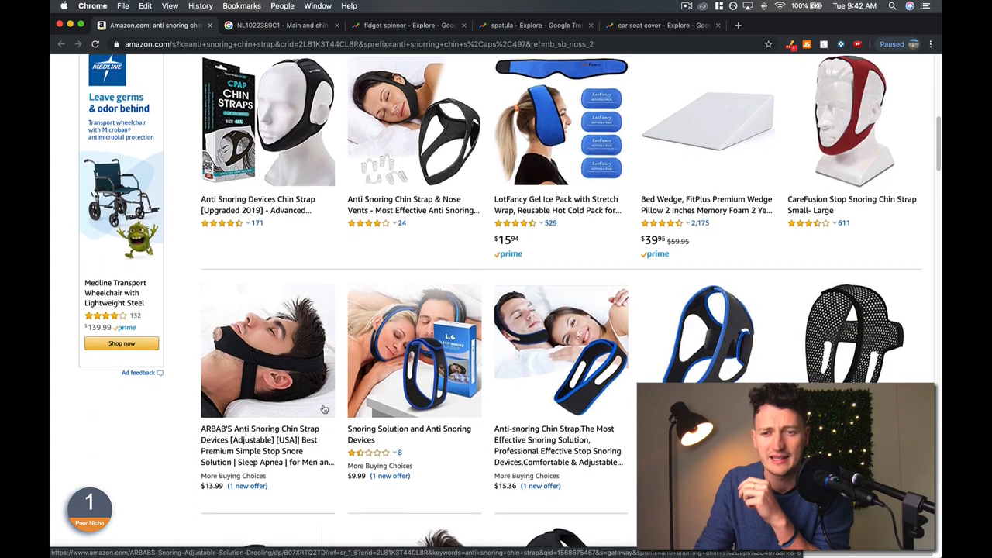
scroll(down, 3)
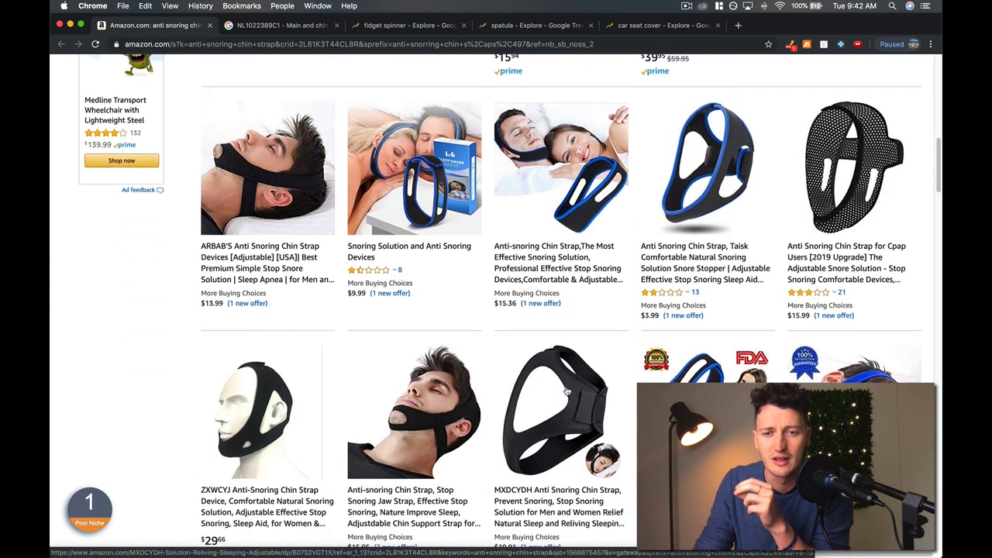
scroll(down, 3)
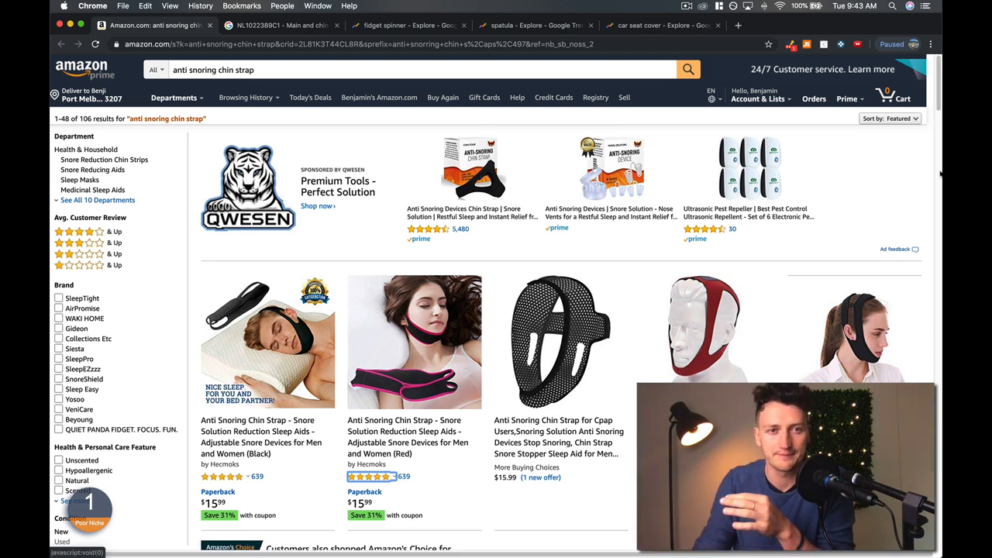
click(282, 25)
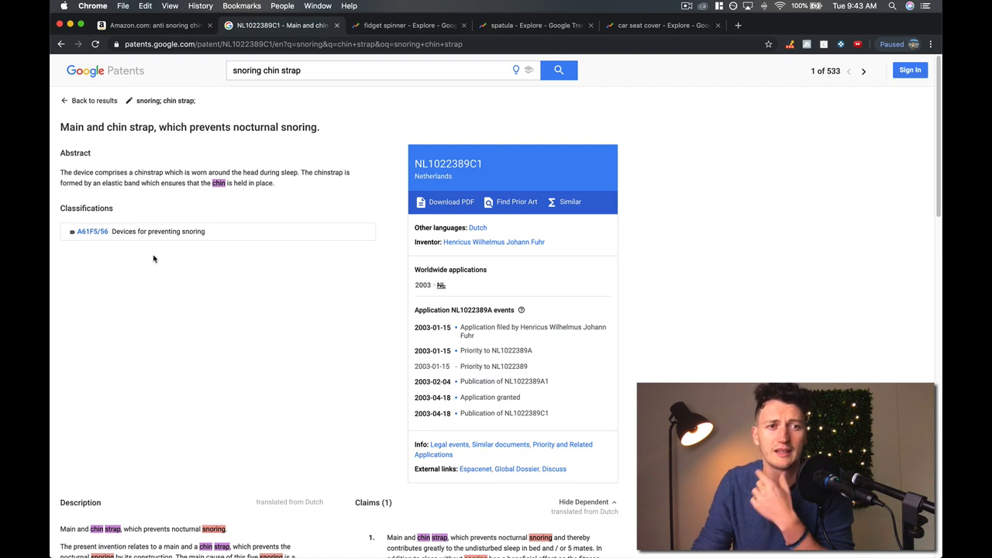
drag(61, 172, 130, 172)
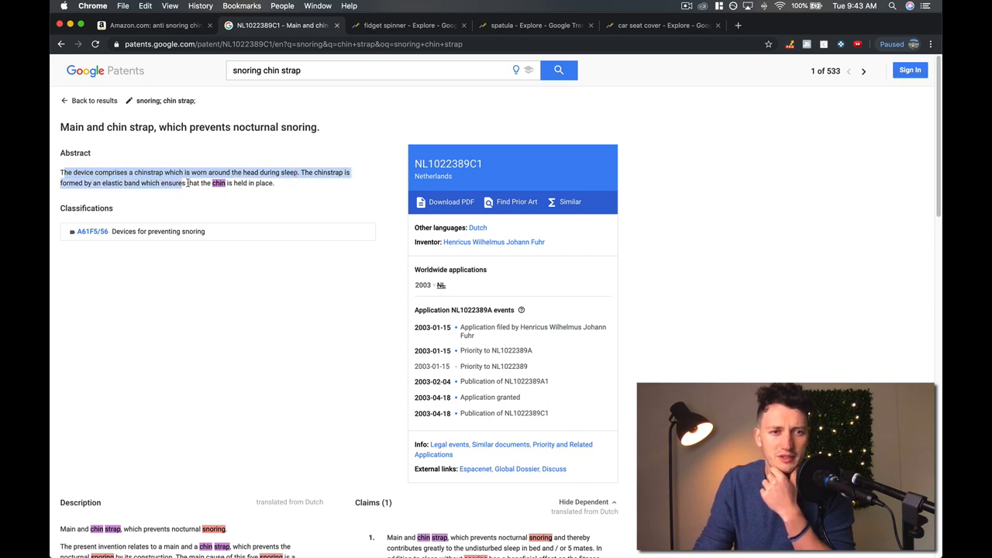
Step: Glance at the Amazon chin strap results, return to the patent and select the 'snoring chin strap' query
click(155, 25)
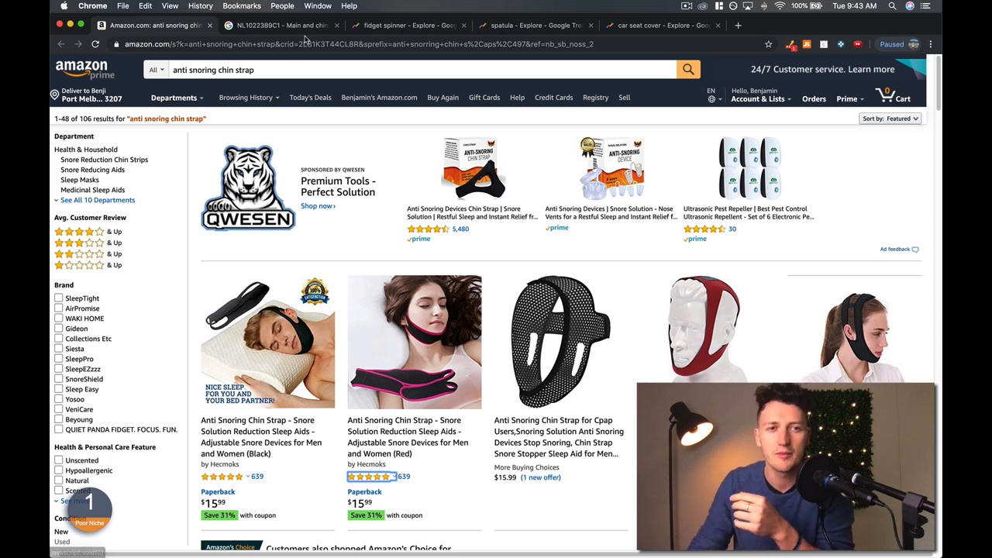
click(282, 25)
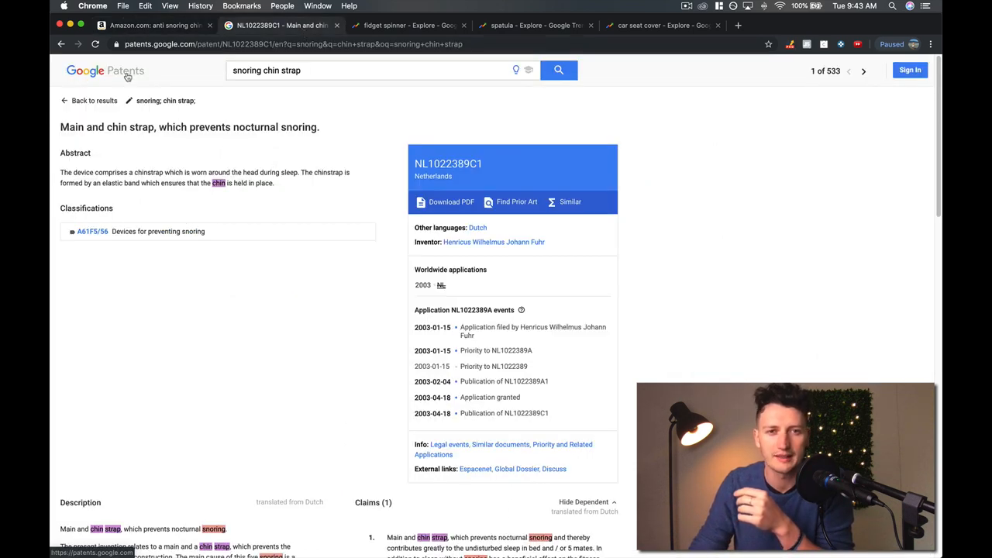
click(365, 69)
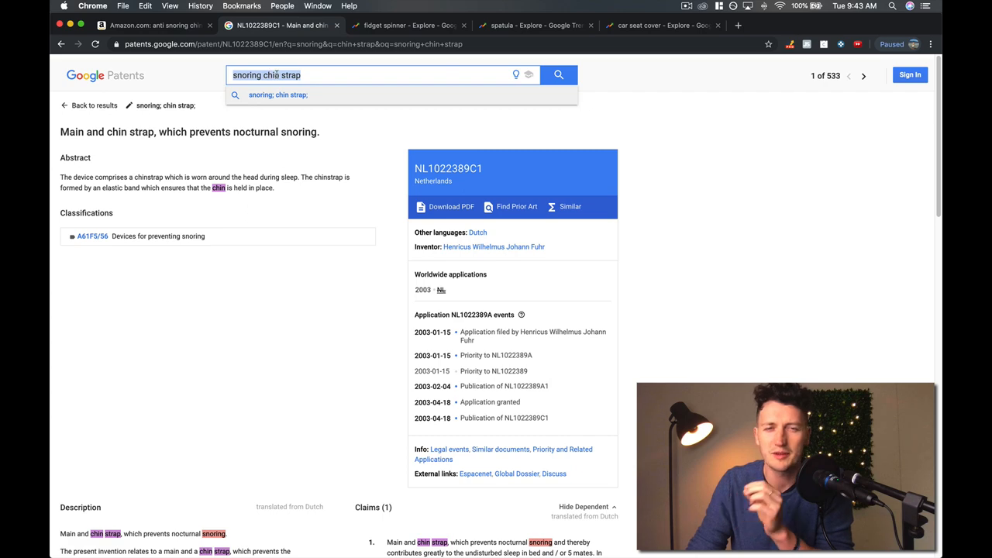
Step: Flip between the Amazon anti snoring chin strap results and the patent, ending on Amazon
click(156, 25)
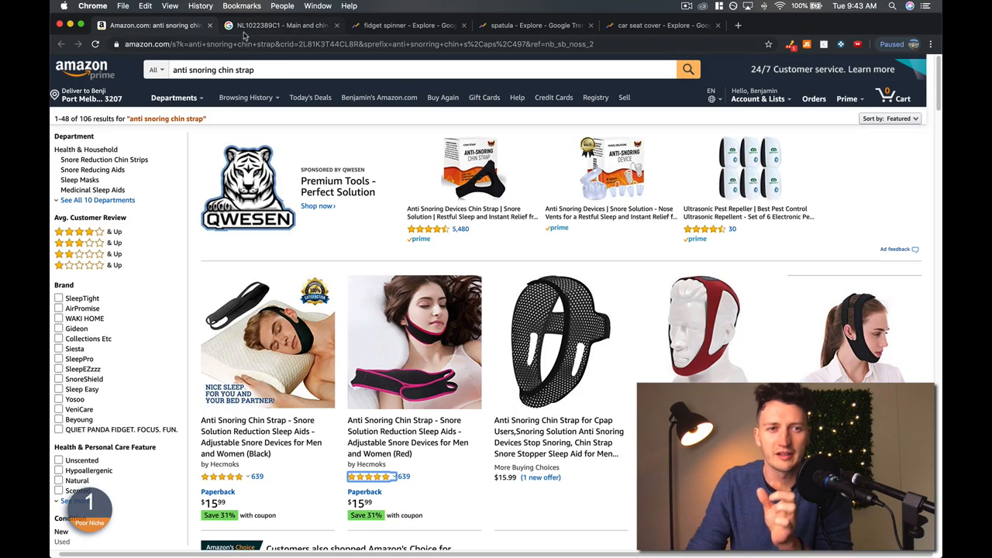
click(279, 25)
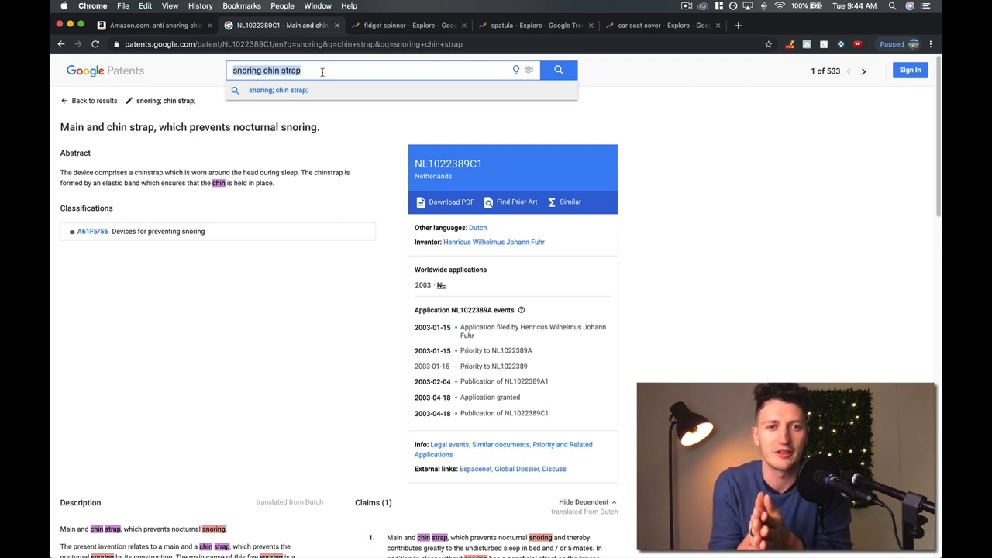
click(155, 25)
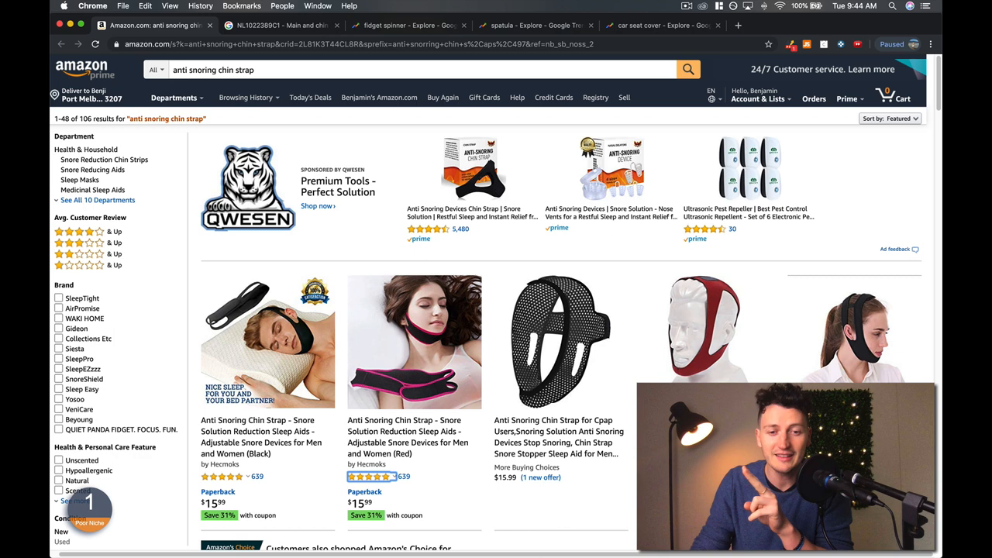
click(521, 549)
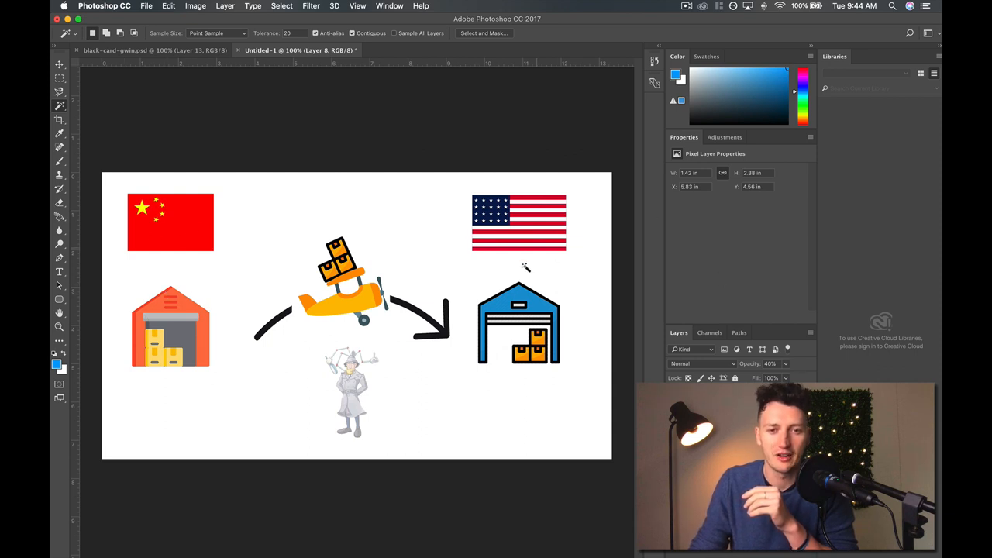
mouse_move(177, 215)
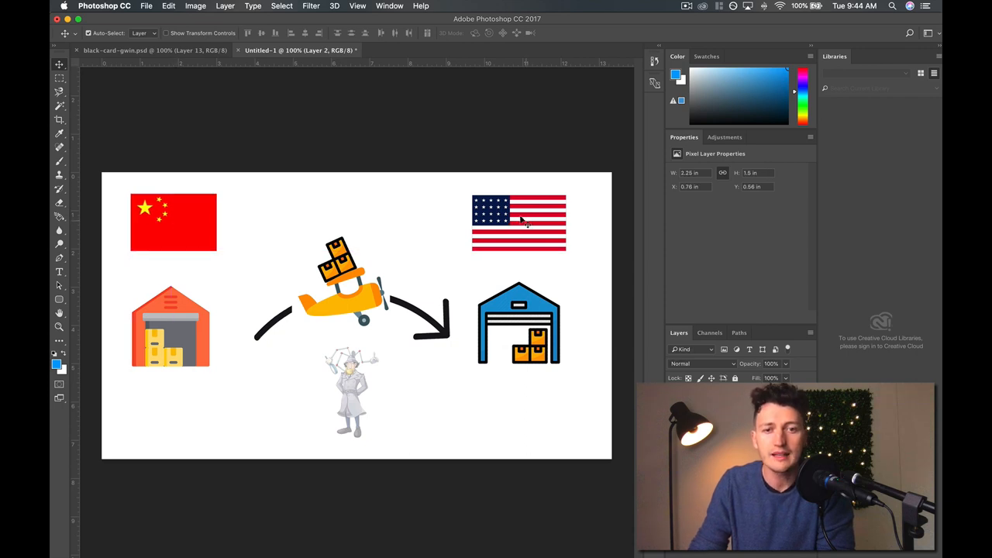
mouse_move(431, 256)
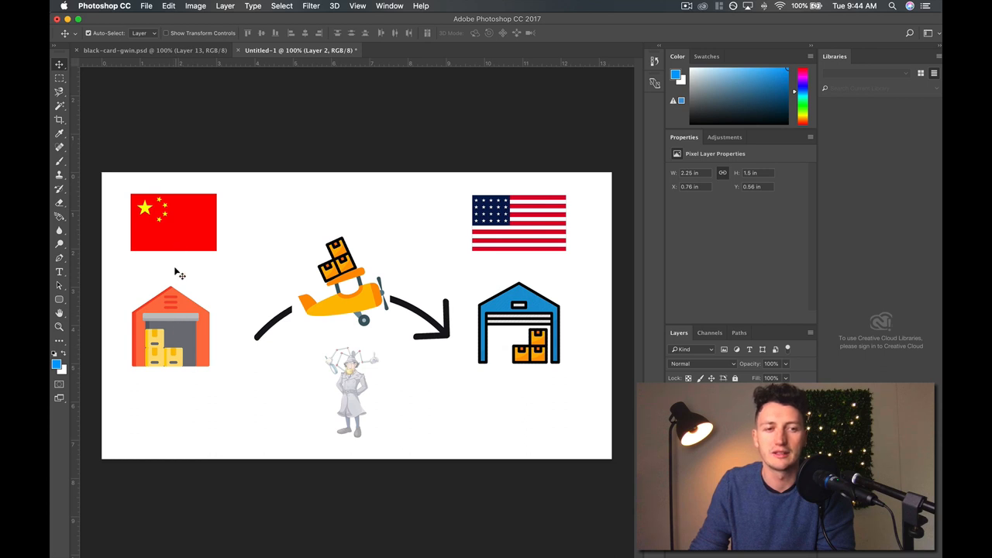
mouse_move(294, 301)
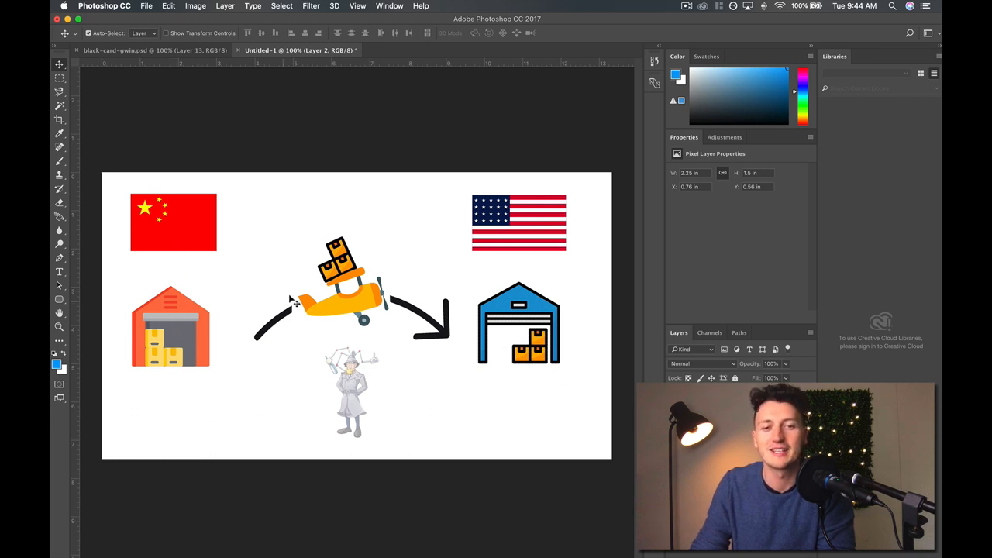
mouse_move(322, 390)
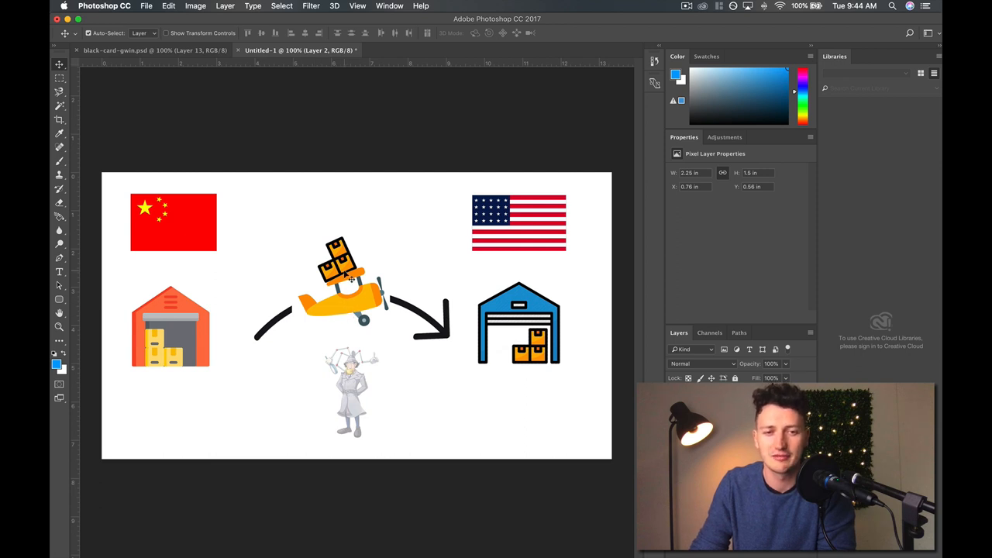
mouse_move(448, 310)
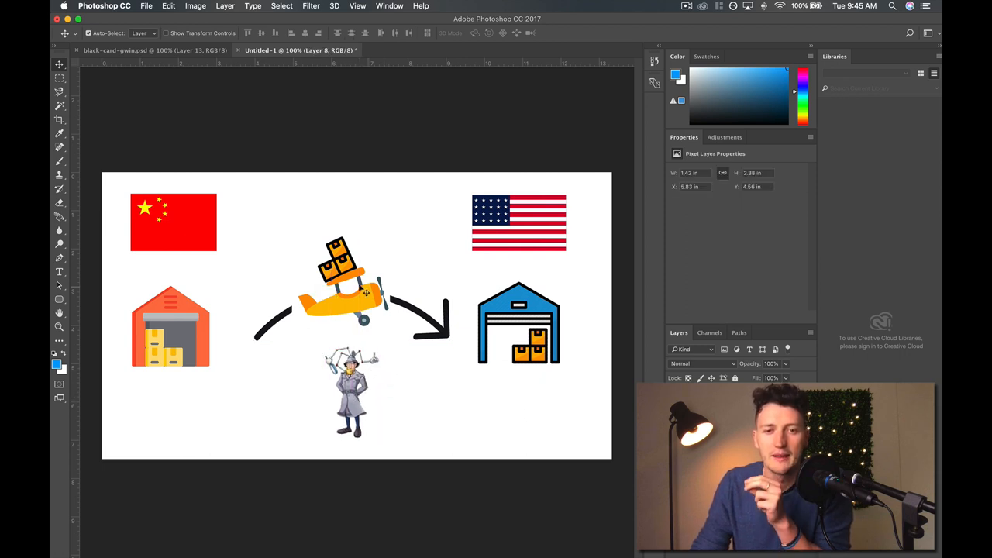
Step: Drag the detective figure until it sits centred beneath the plane
drag(354, 390, 472, 377)
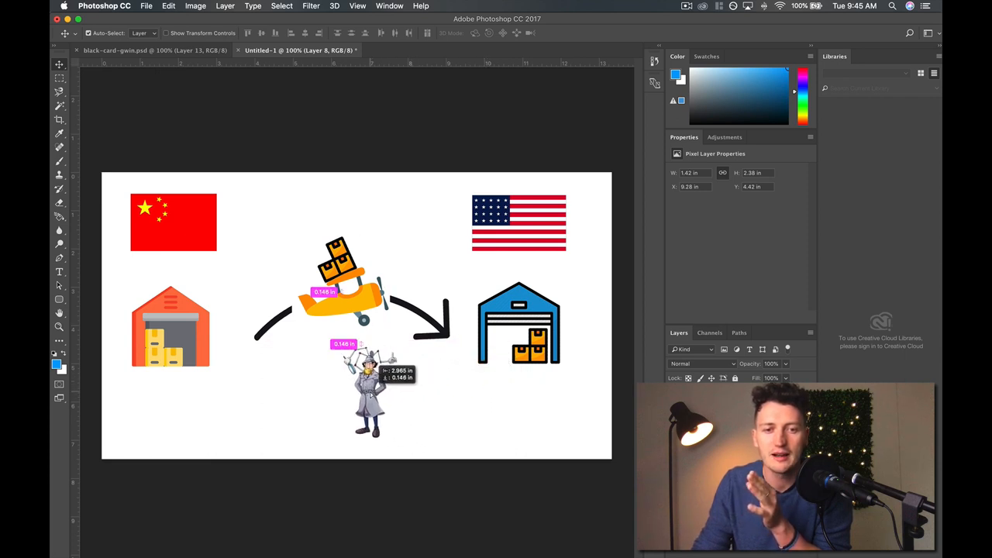
drag(369, 396, 225, 380)
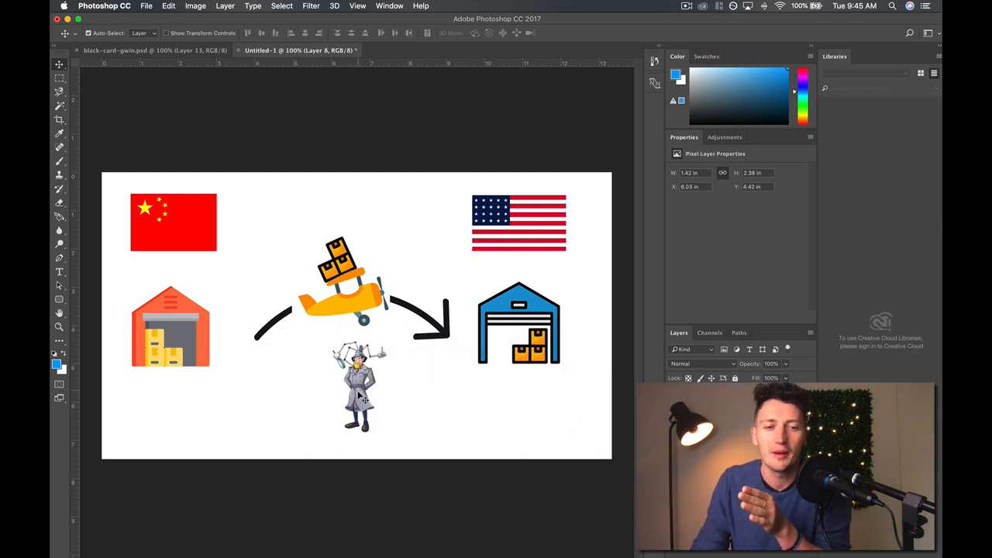
Step: Move the detective figure up beside the plane, between the China warehouse and the aircraft
drag(360, 380, 220, 380)
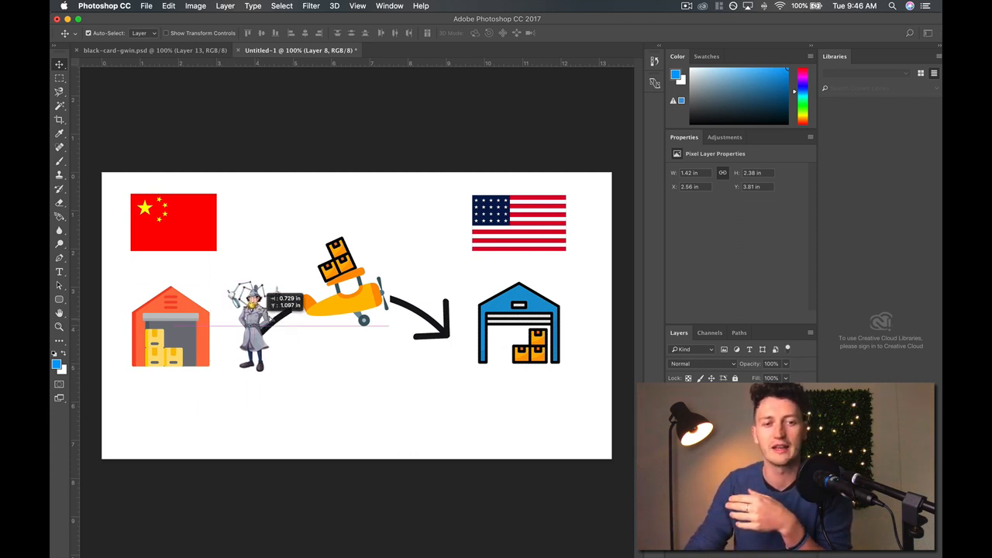
Step: Return the detective figure to its spot beneath the plane and bring Google Chrome forward
drag(251, 318, 333, 380)
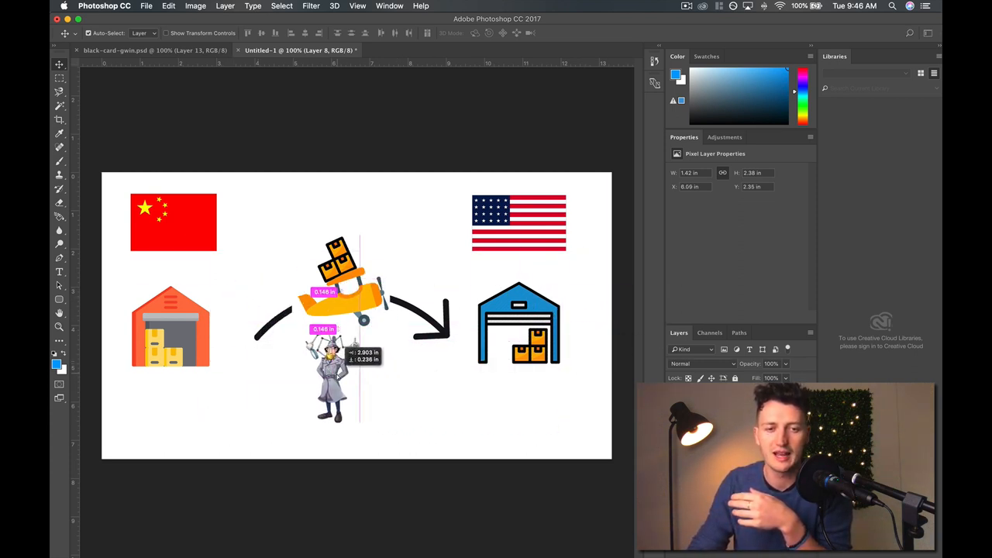
drag(333, 377, 349, 388)
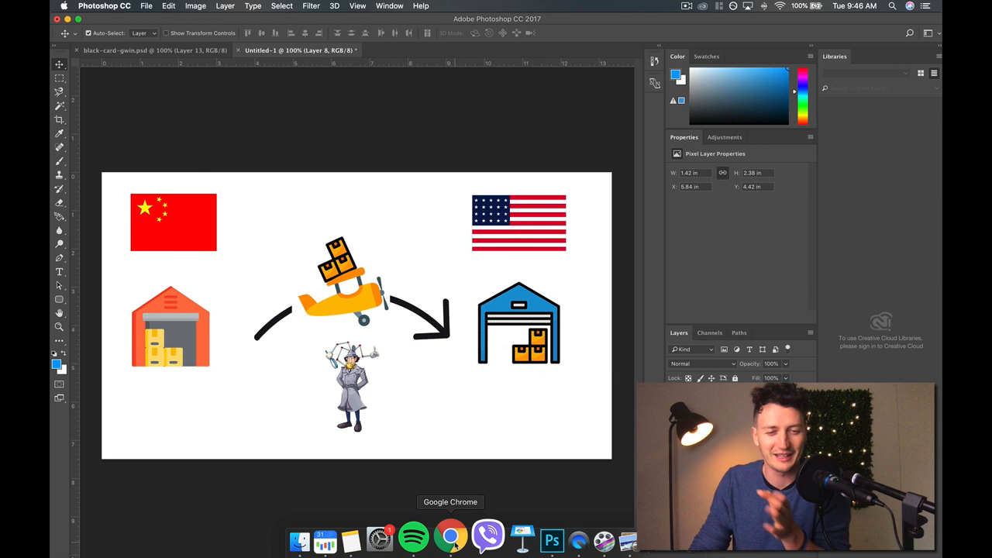
click(451, 535)
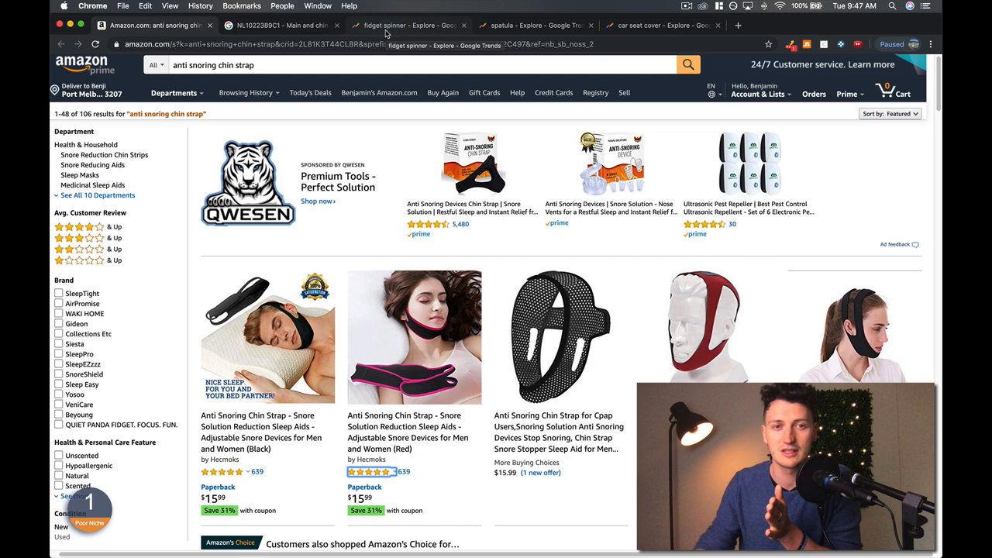
Step: Switch to the 'fidget spinner' Google Trends chart with its single sharp spike
click(406, 25)
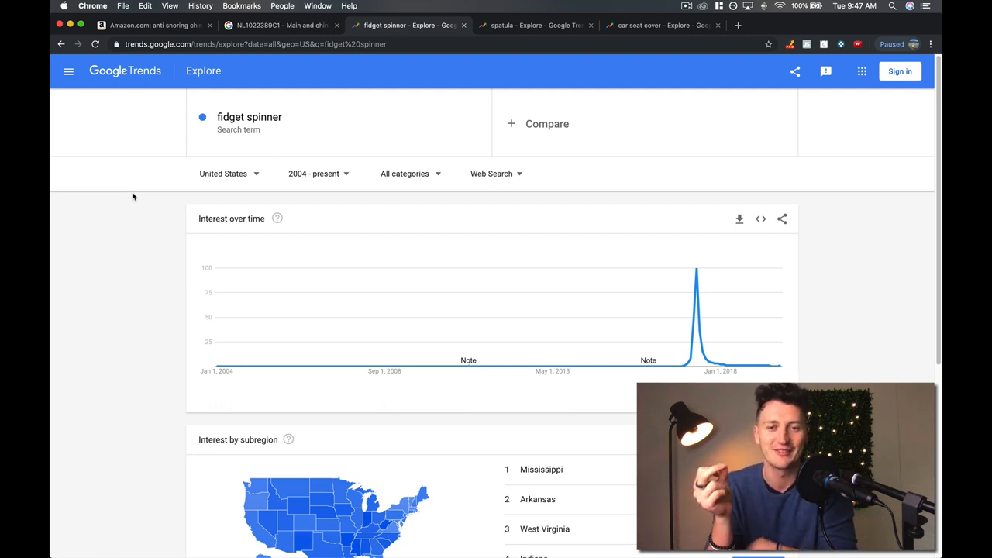
mouse_move(531, 94)
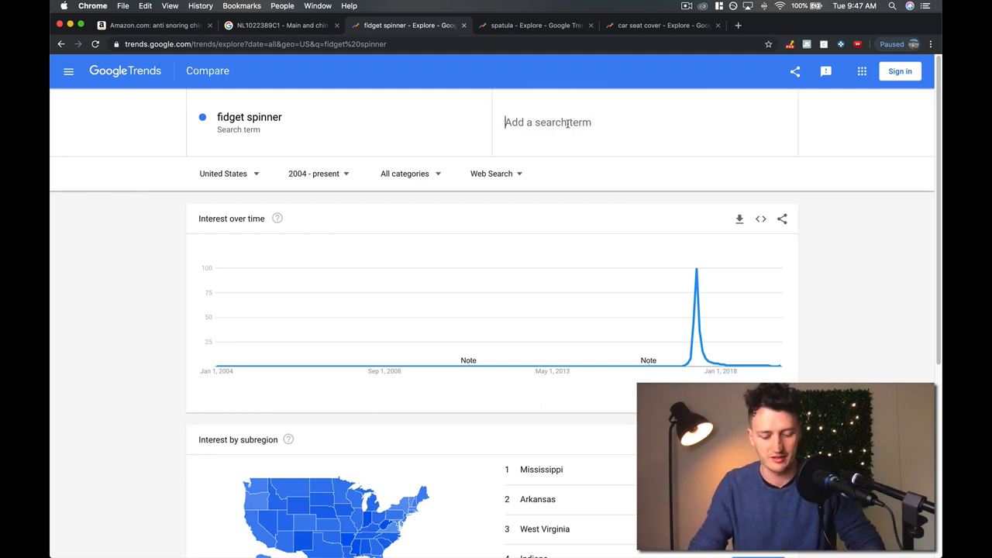
Step: Add 'donald trump' as a plain search term alongside fidget spinner on the chart
text(trump)
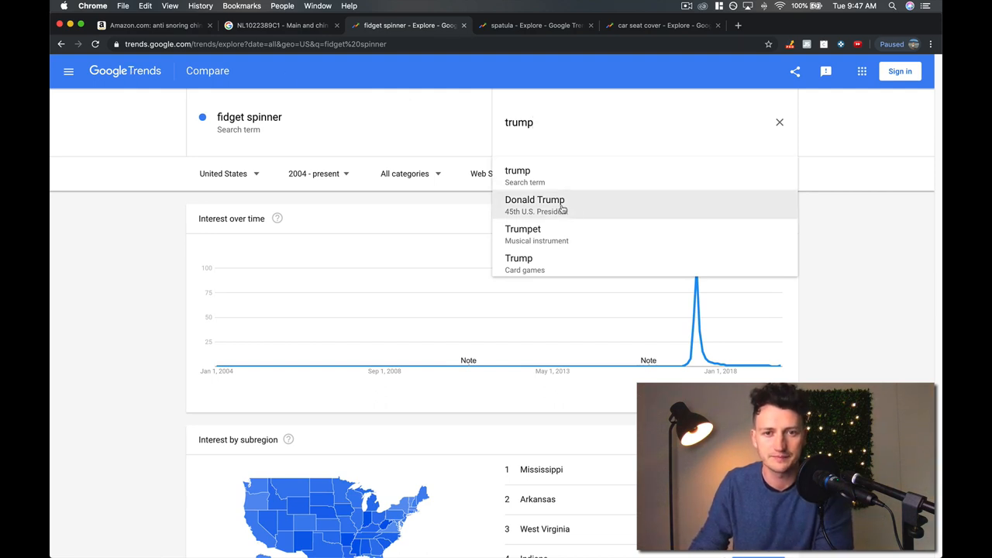
click(534, 205)
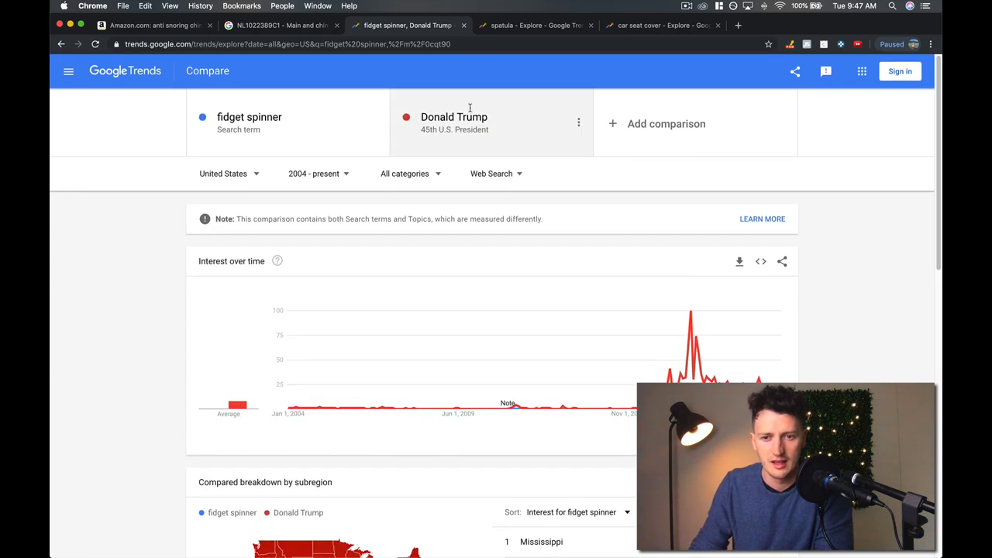
click(454, 118)
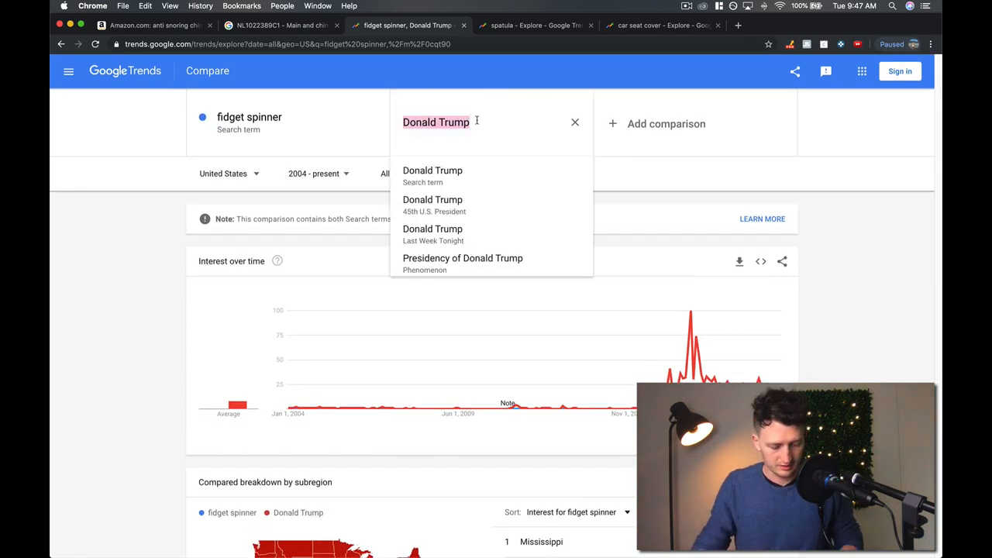
text(donald)
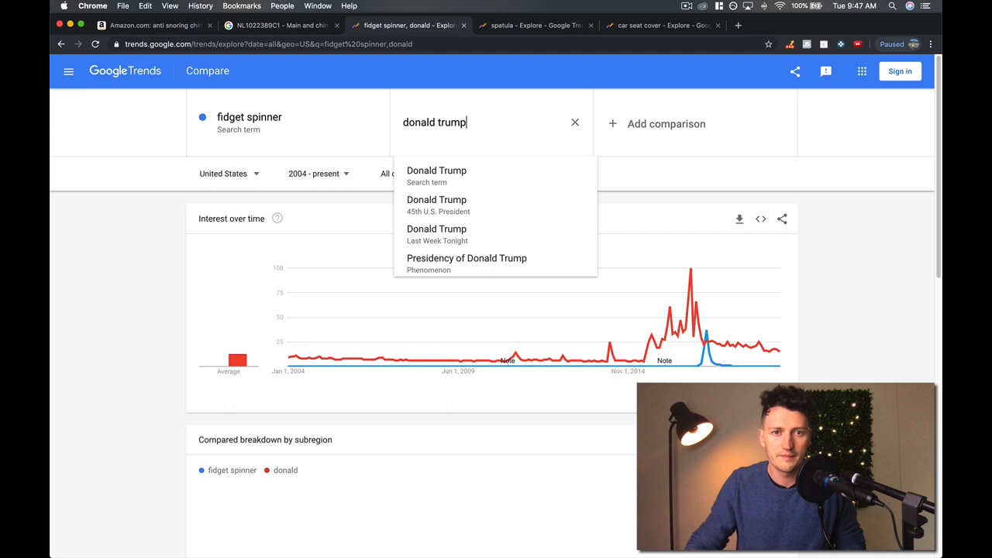
click(437, 170)
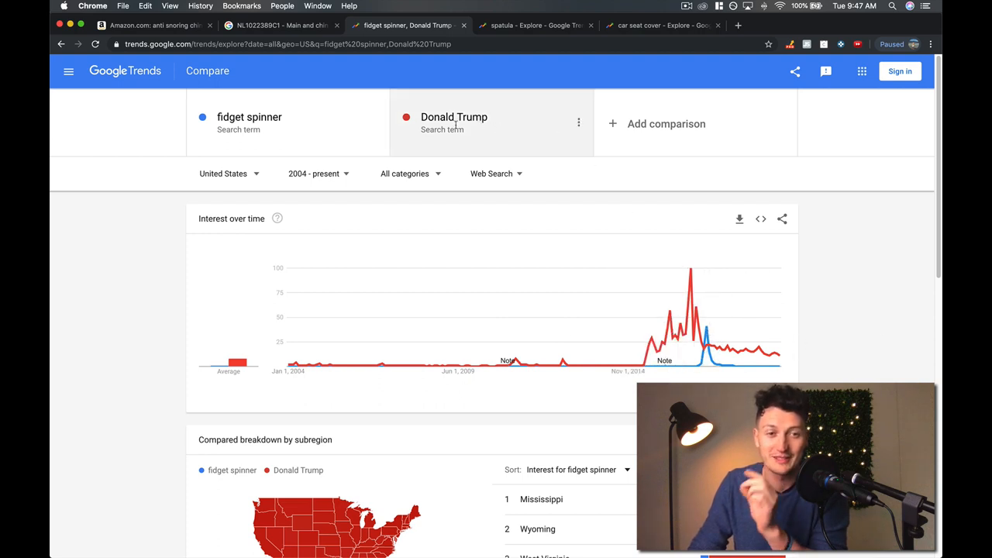
mouse_move(519, 88)
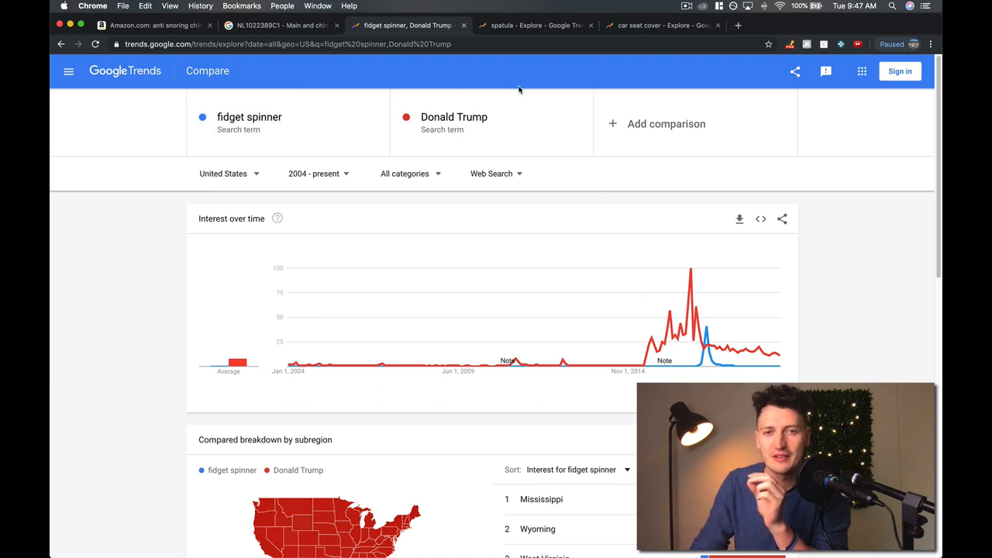
Step: Remove Donald Trump so only the fidget spinner May 2017 peak is charted
click(578, 121)
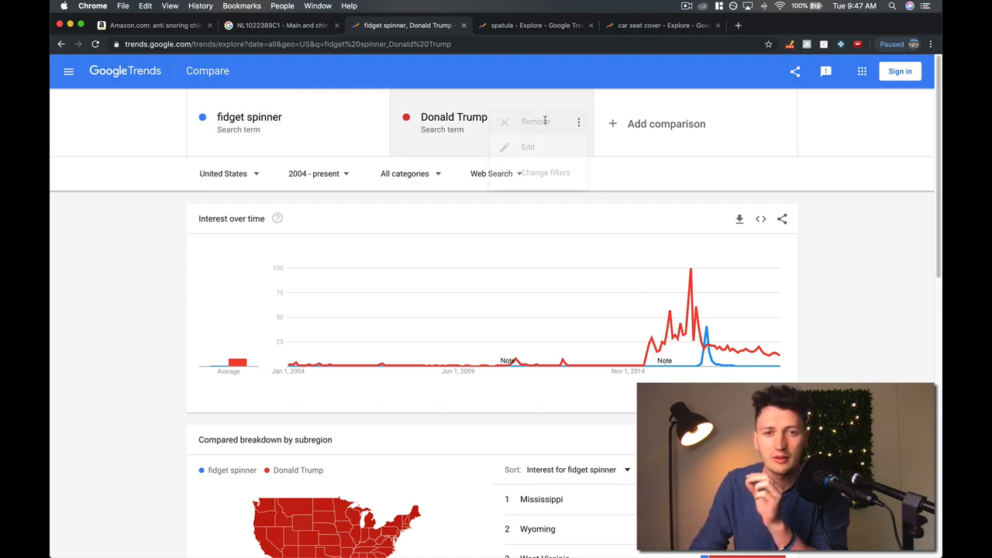
click(533, 121)
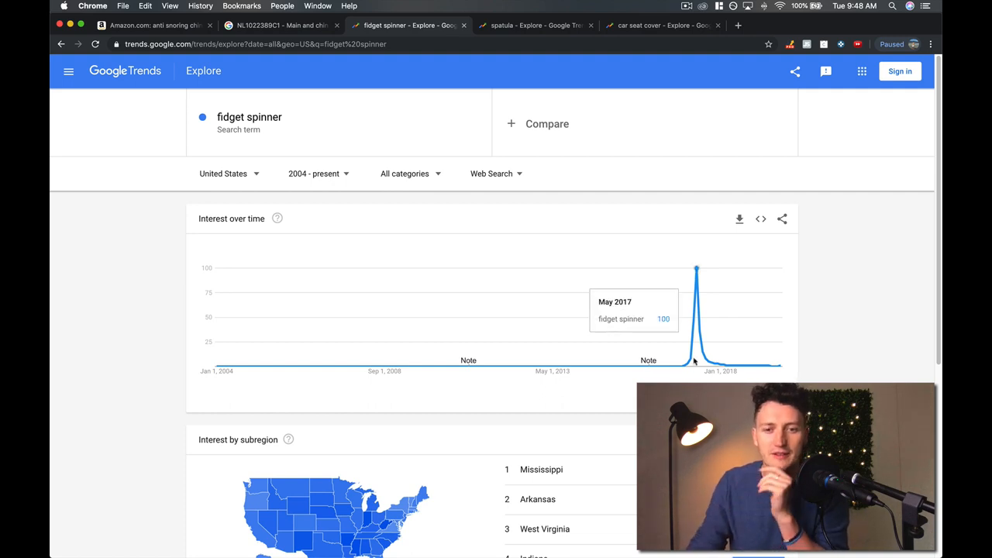
mouse_move(688, 366)
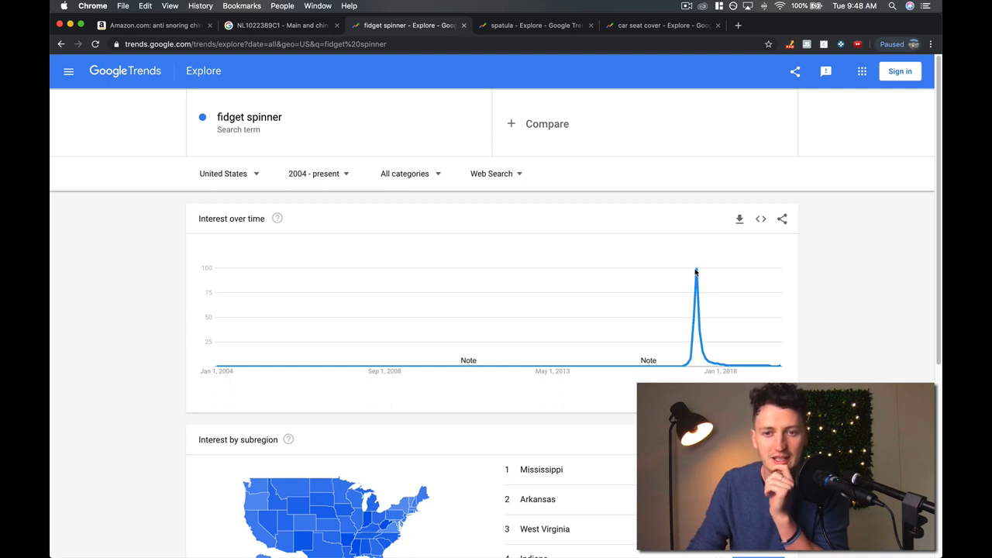
mouse_move(695, 317)
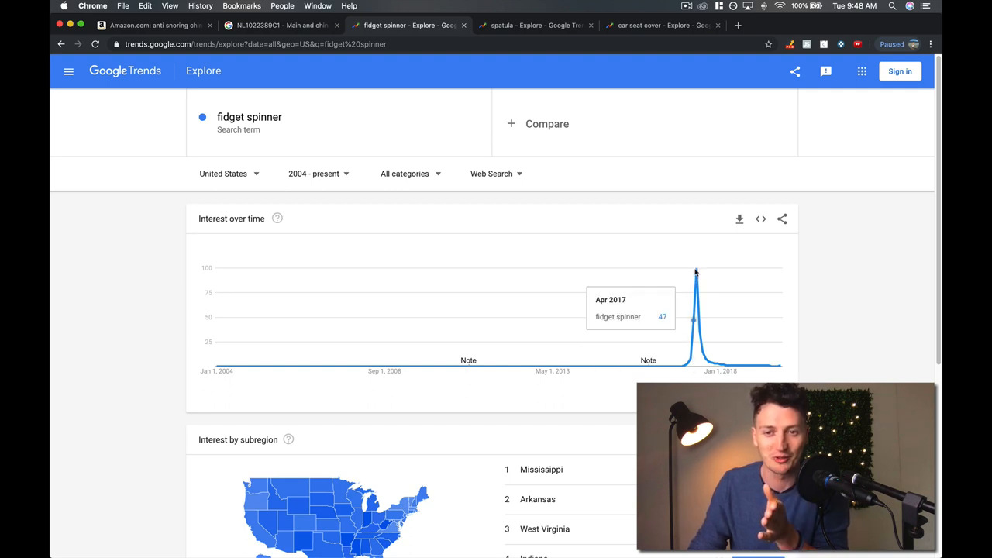
mouse_move(711, 360)
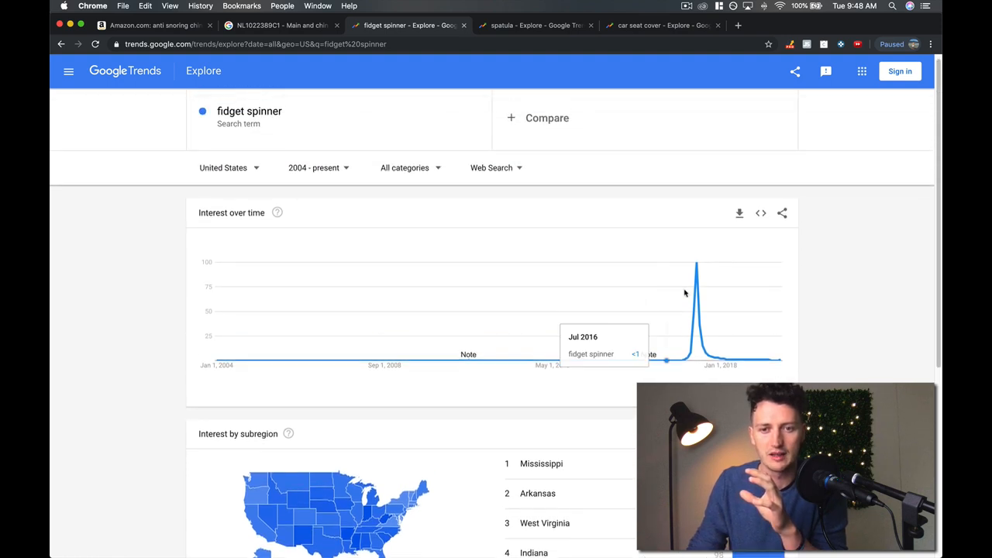
mouse_move(613, 377)
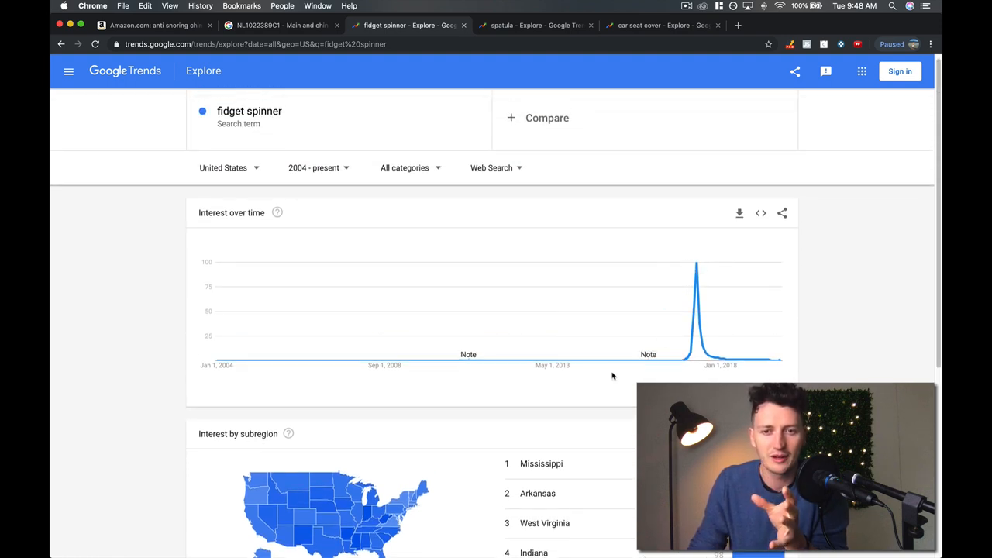
mouse_move(782, 248)
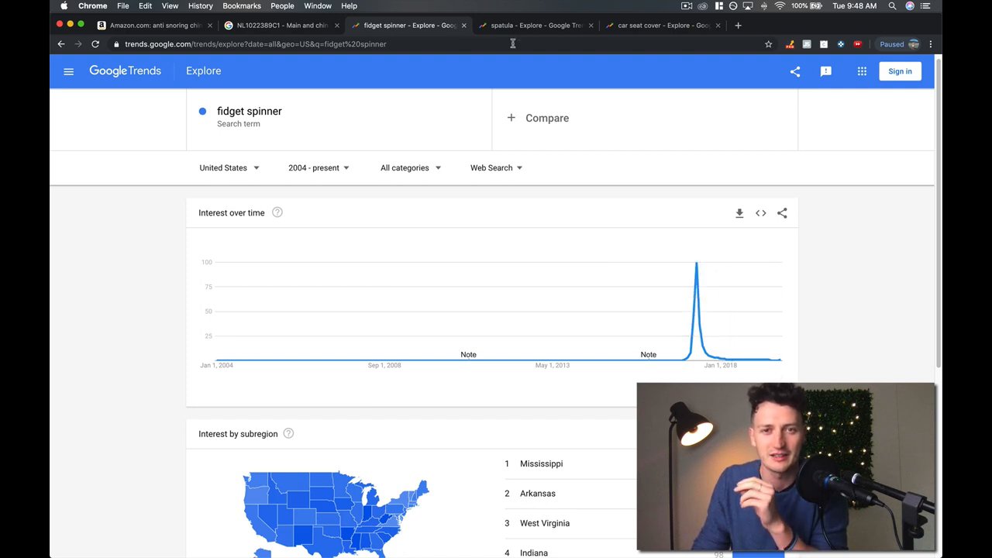
Step: Switch to the 'spatula' Google Trends chart with its steady recurring spikes
click(535, 25)
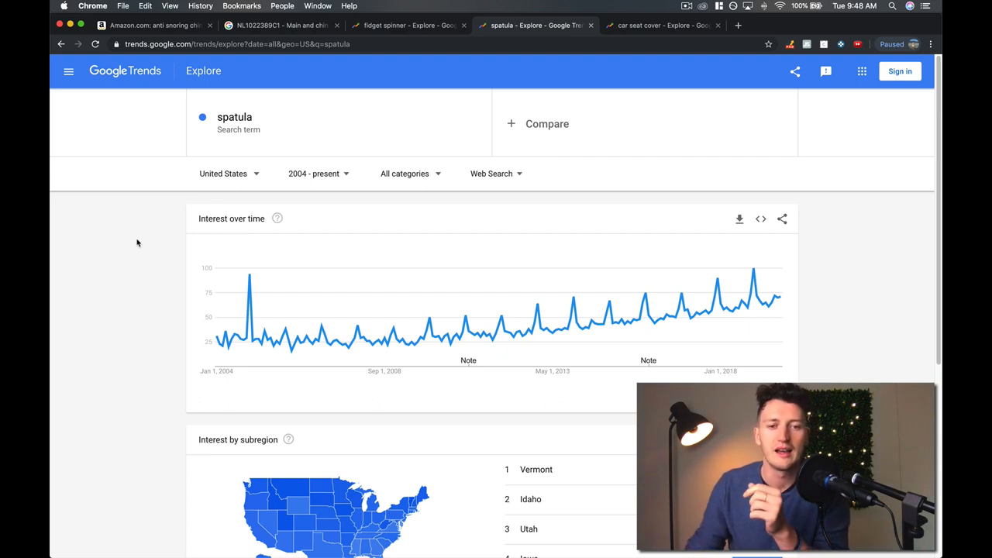
mouse_move(367, 351)
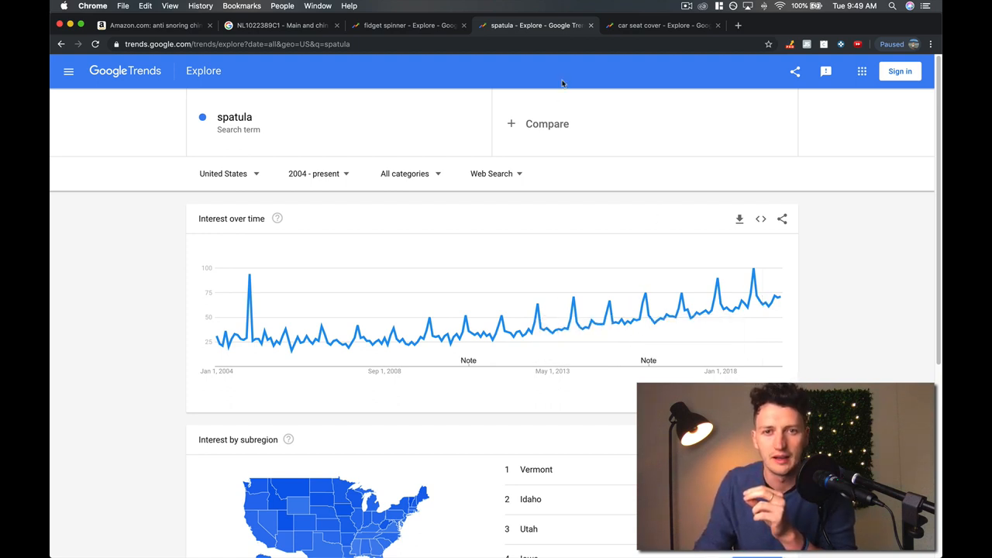
Step: Review the rising 'car seat cover' chart, then return to the fidget spinner chart
click(663, 25)
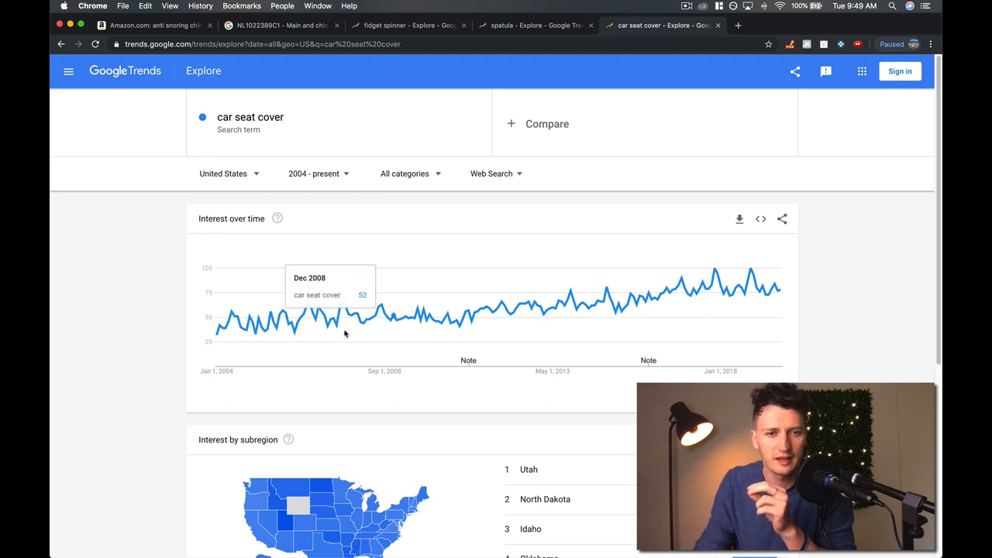
mouse_move(837, 313)
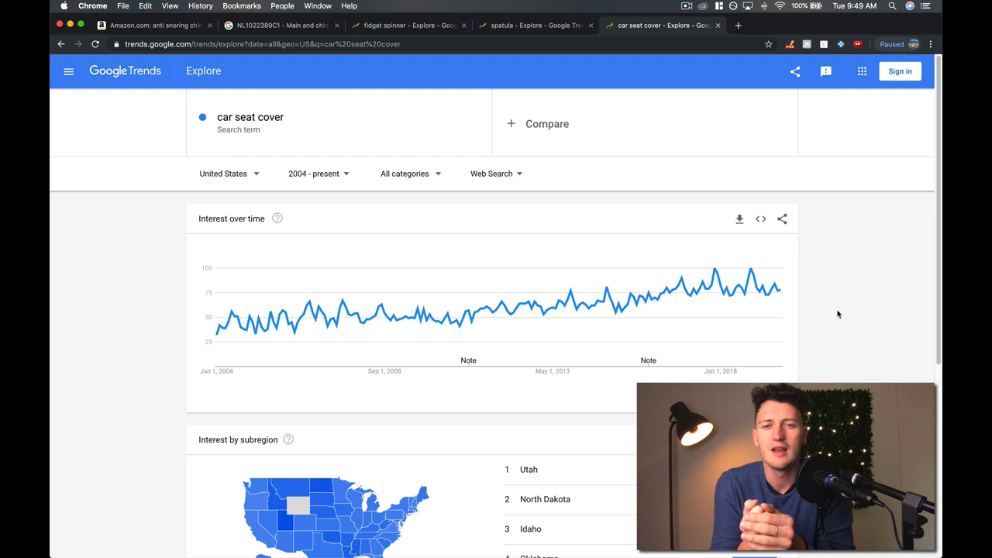
mouse_move(628, 301)
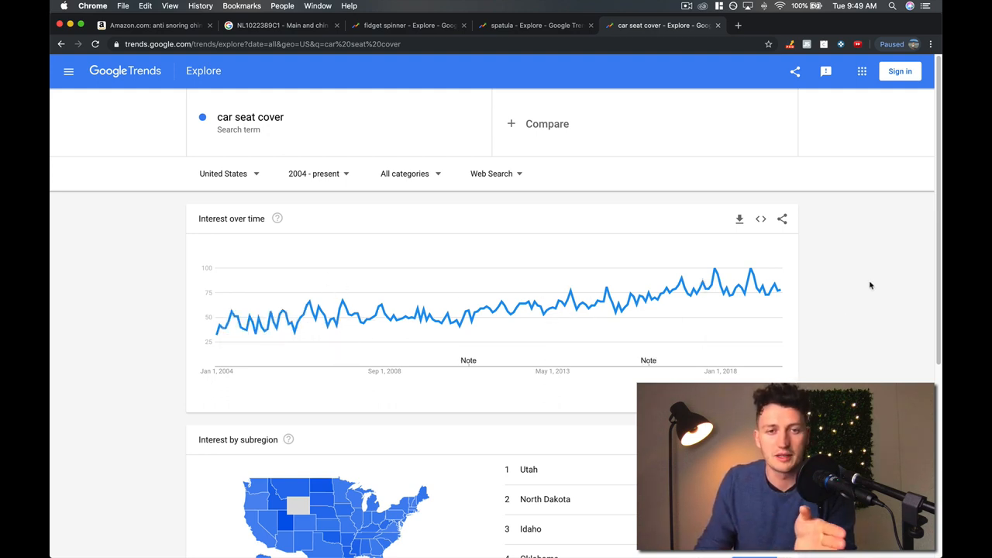
mouse_move(653, 247)
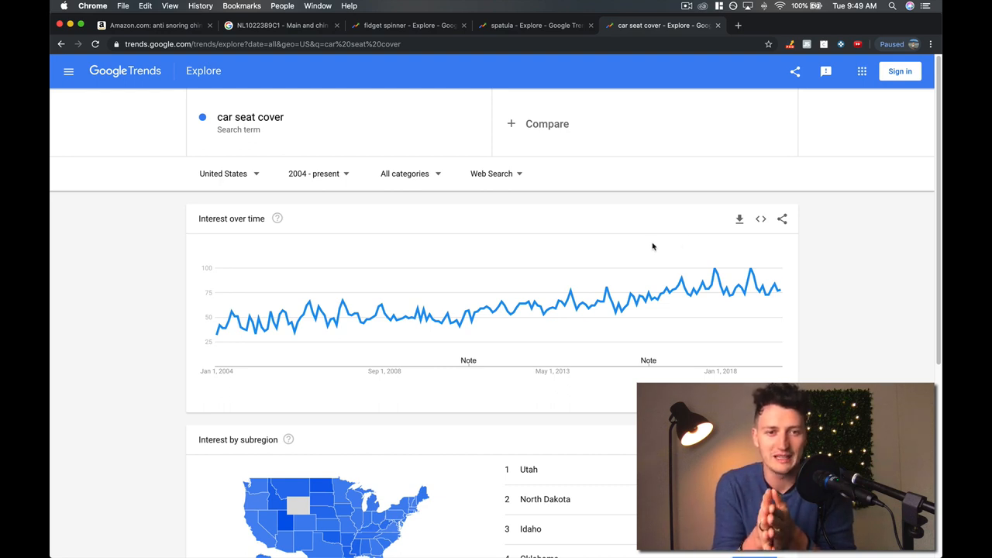
mouse_move(456, 130)
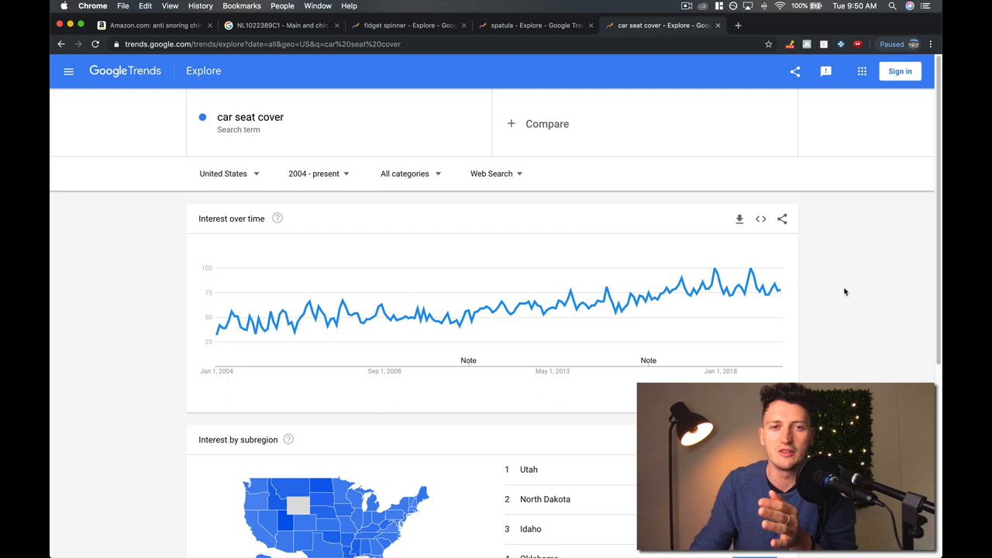
click(410, 25)
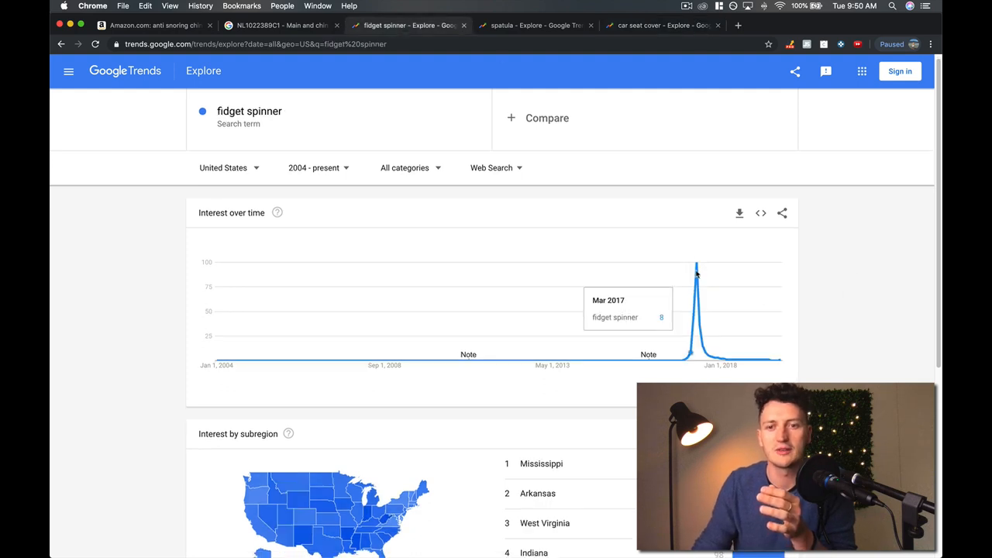
mouse_move(261, 240)
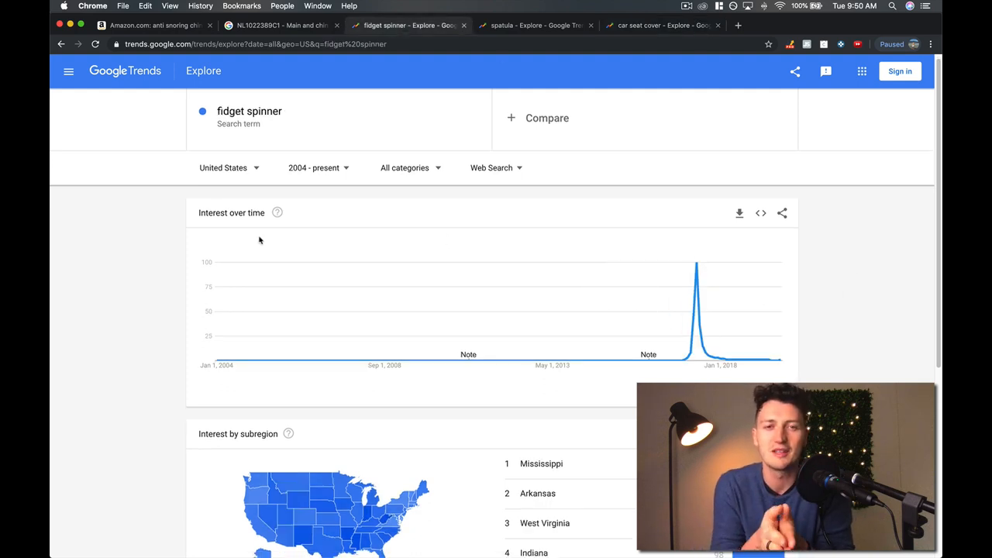